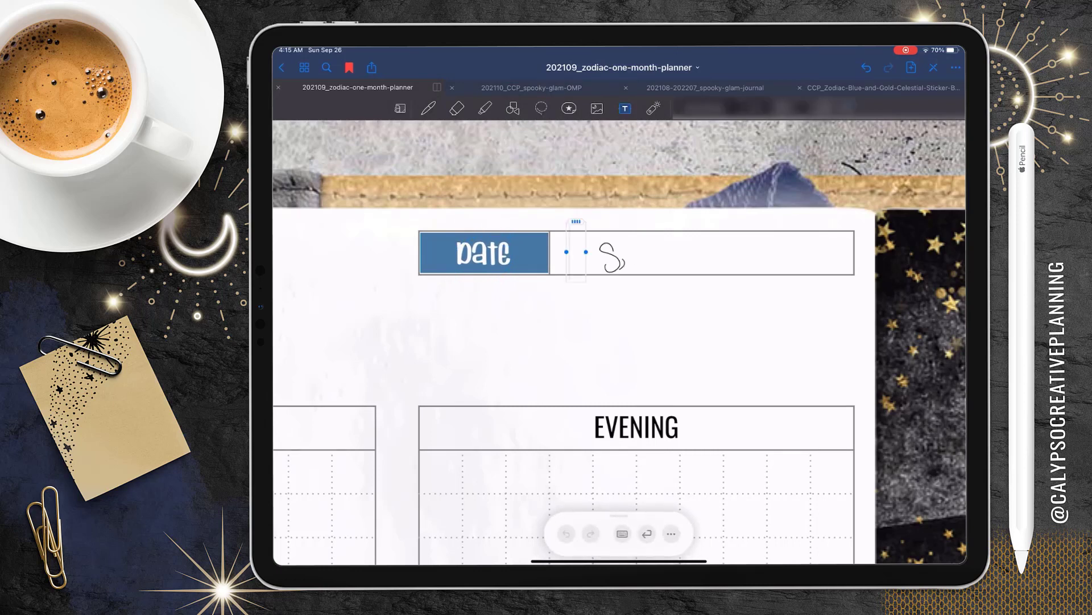
pyautogui.scroll(-3)
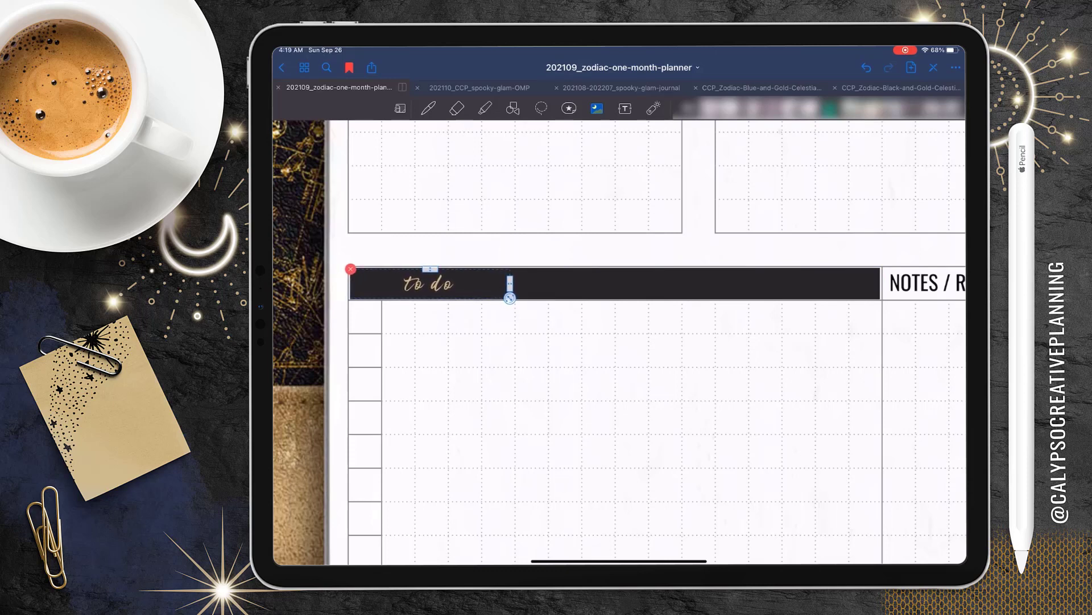